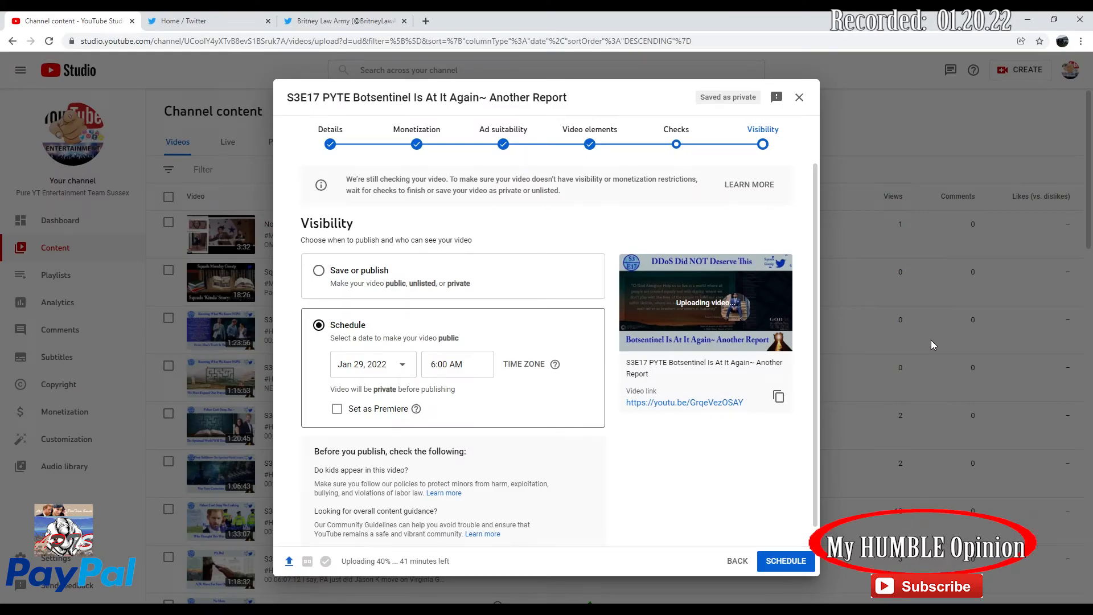
mouse_move(885, 147)
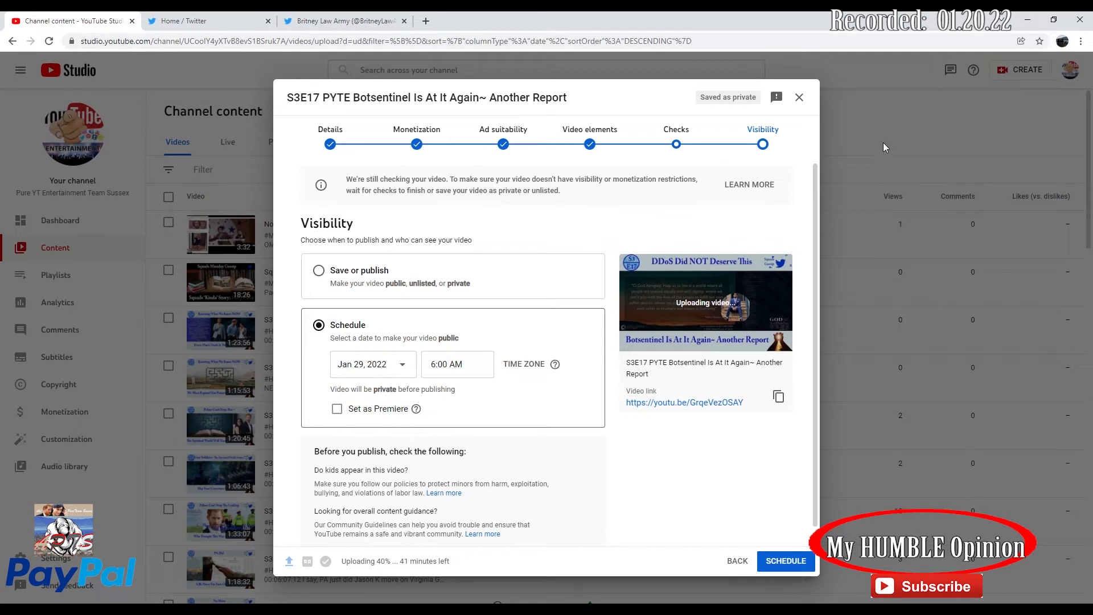
mouse_move(422, 266)
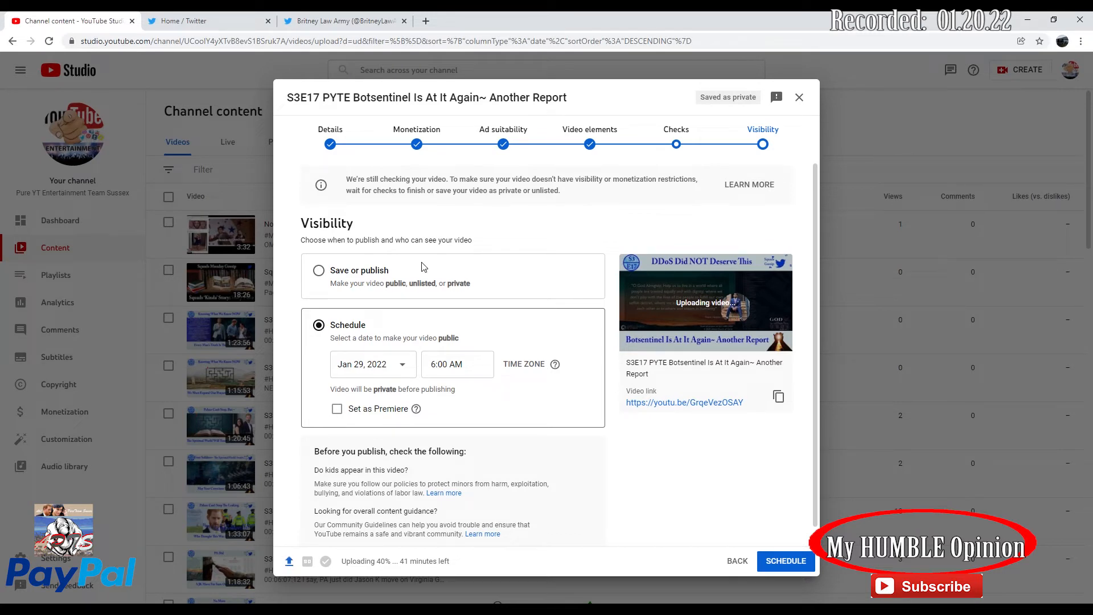
mouse_move(413, 279)
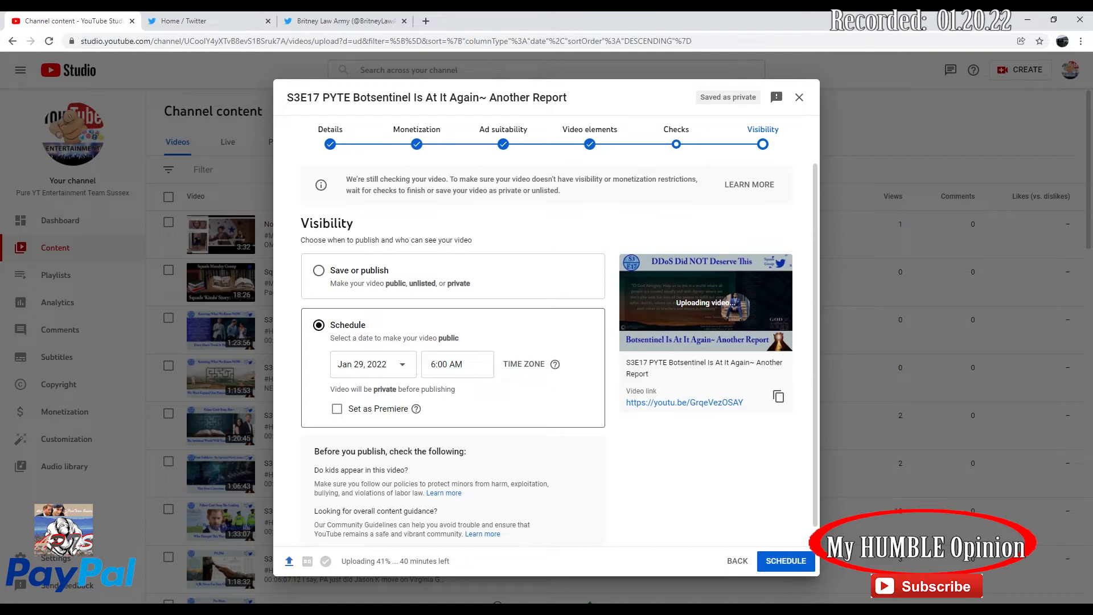
mouse_move(924, 535)
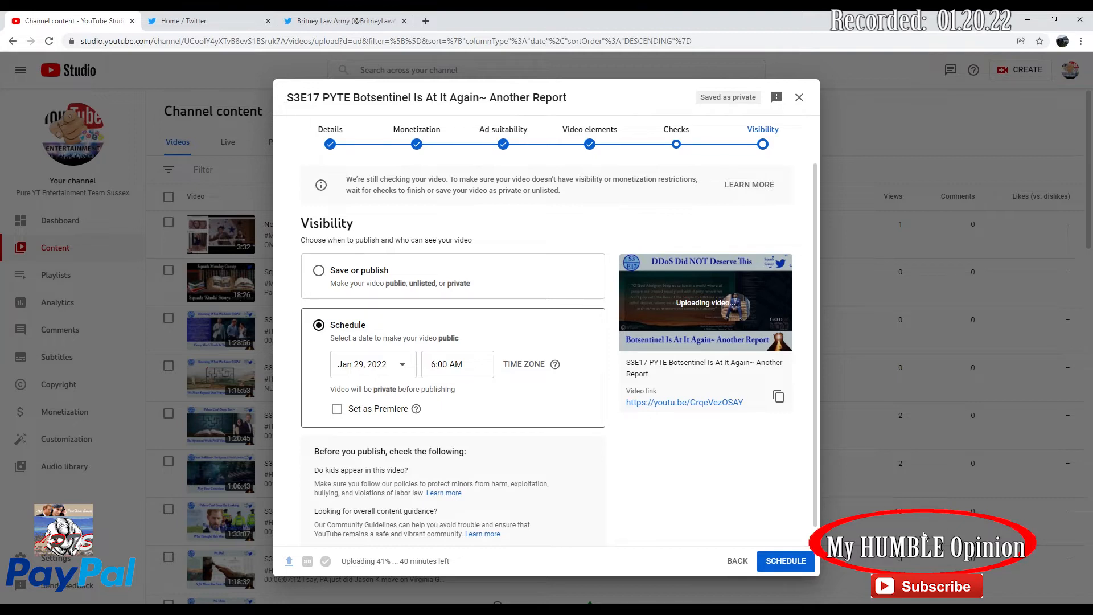
mouse_move(924, 532)
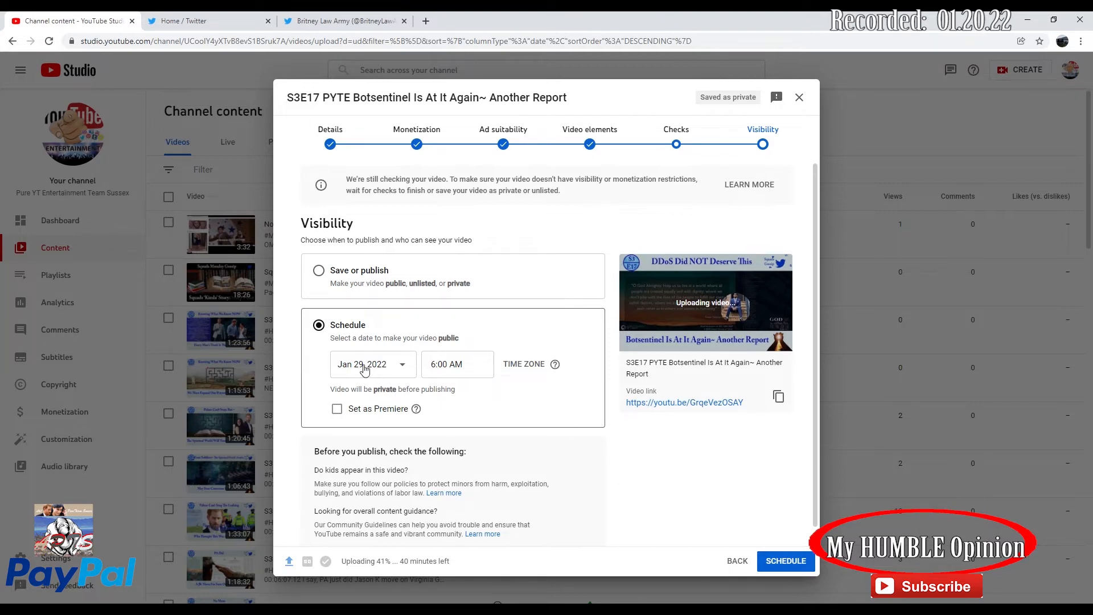
mouse_move(715, 303)
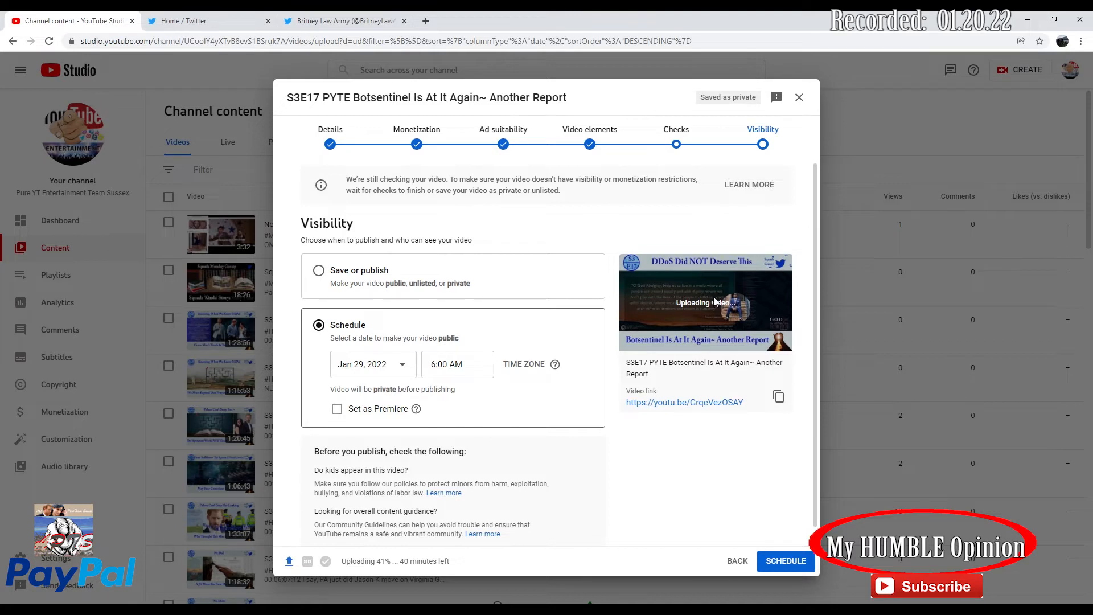
mouse_move(731, 319)
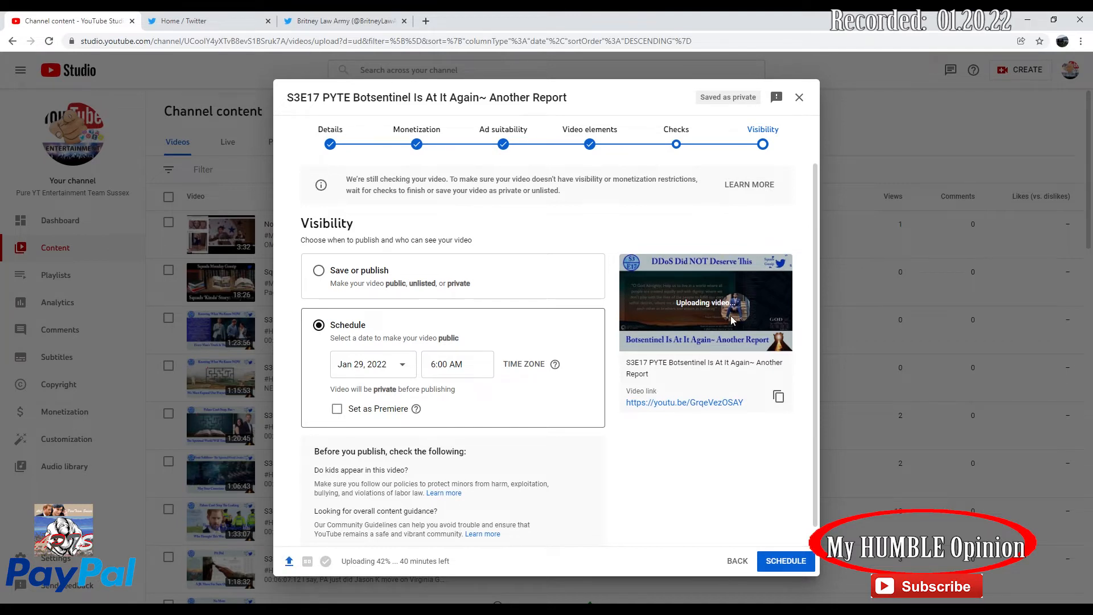
mouse_move(753, 270)
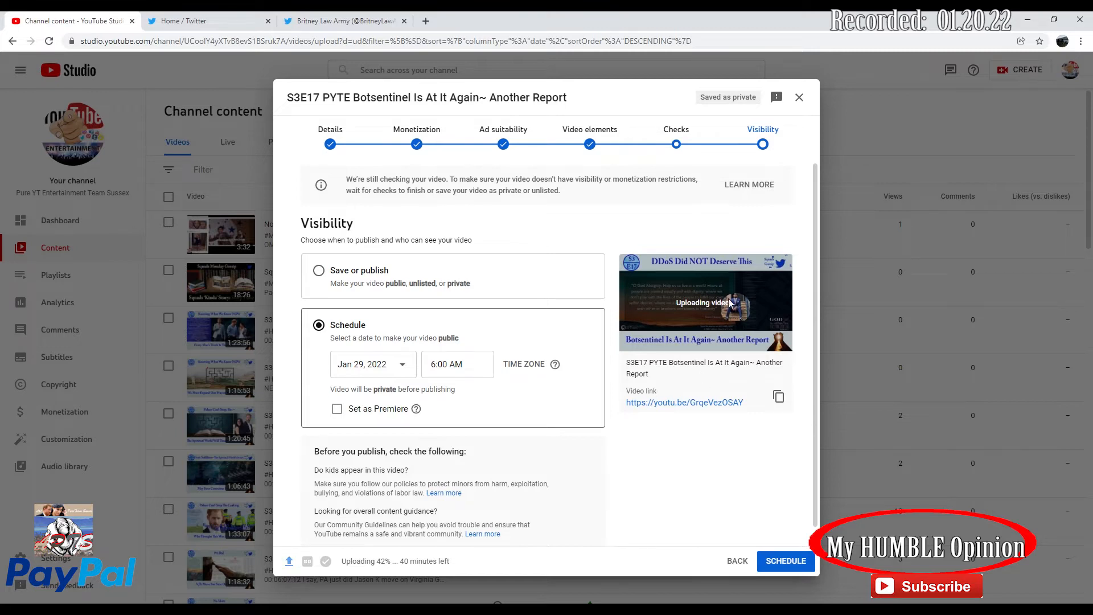
mouse_move(698, 346)
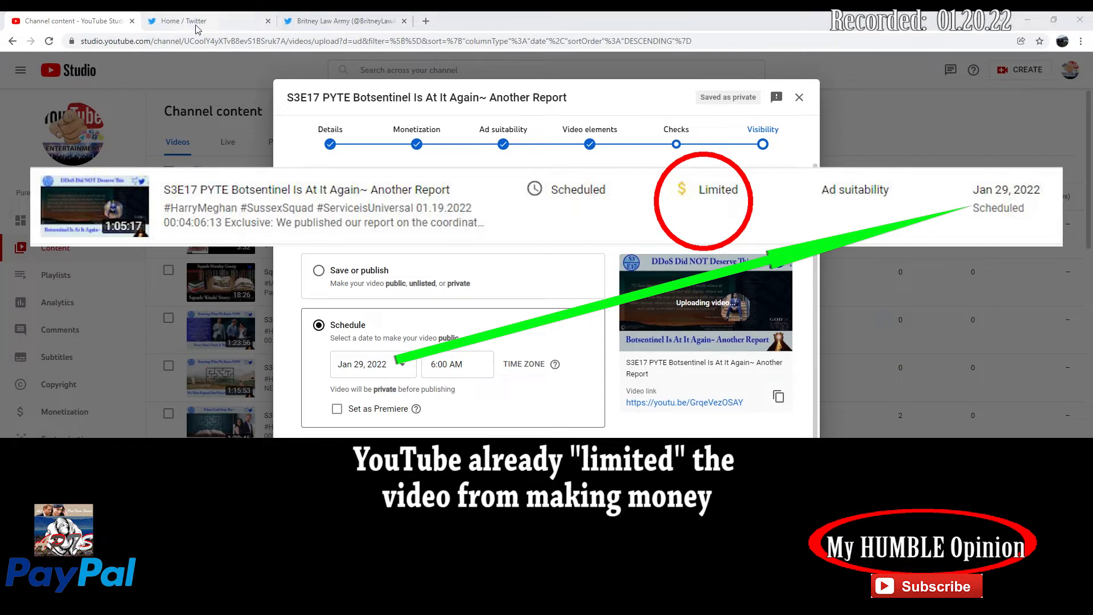
- Bring up the Twitter feed showing the Prince Andrew scandal tweet
click(202, 21)
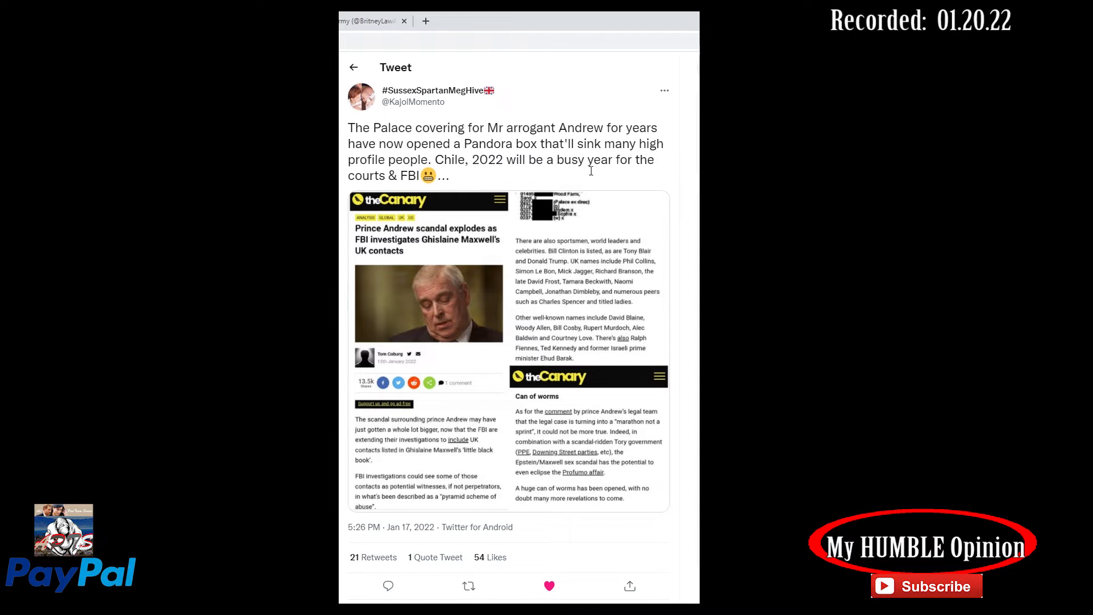
mouse_move(568, 175)
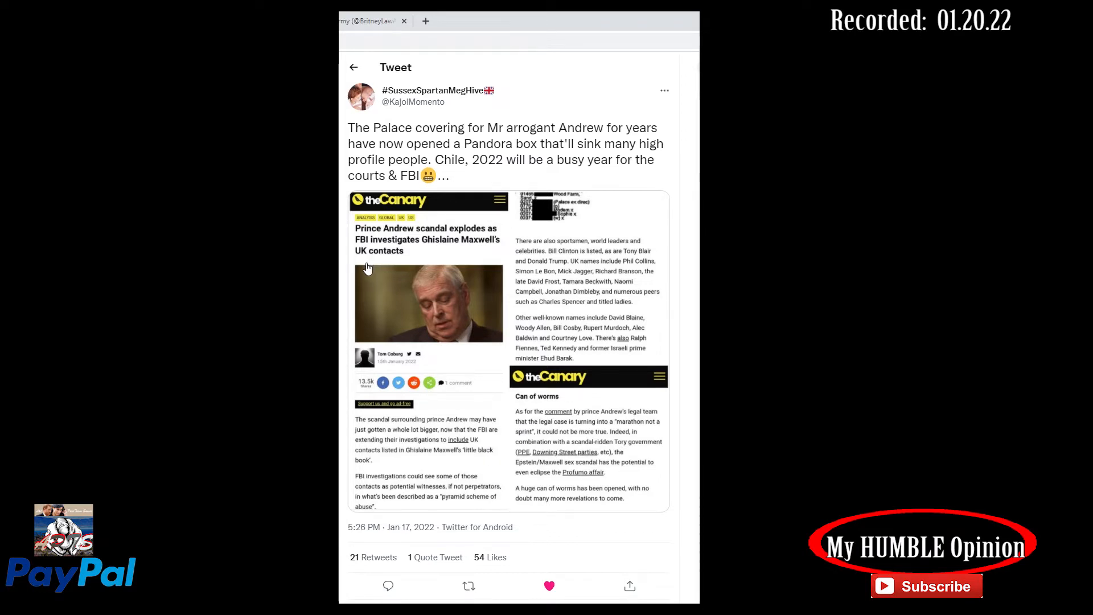
mouse_move(409, 249)
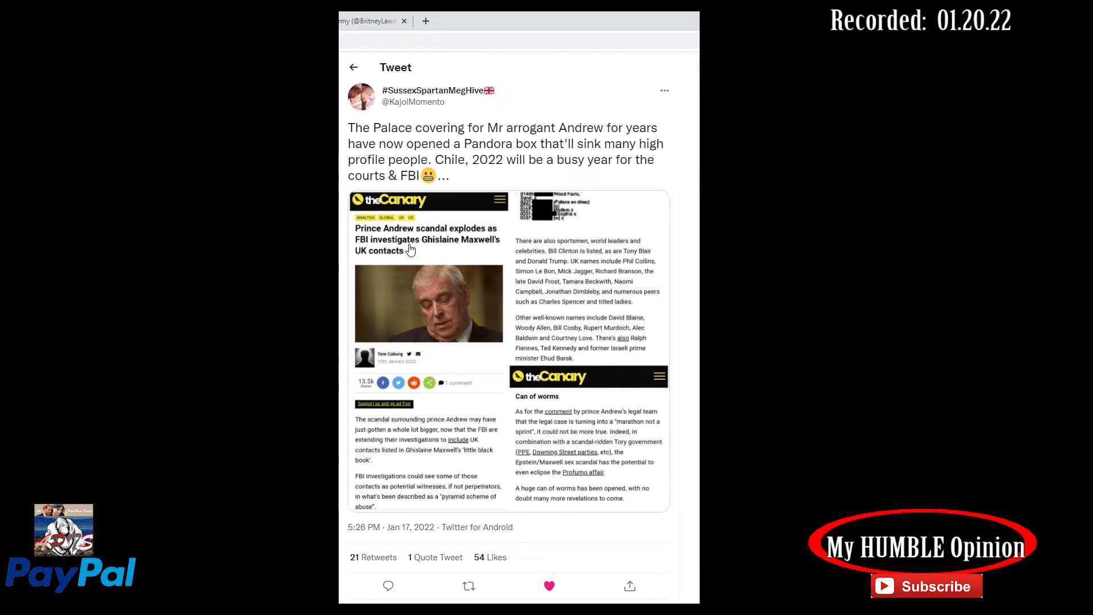